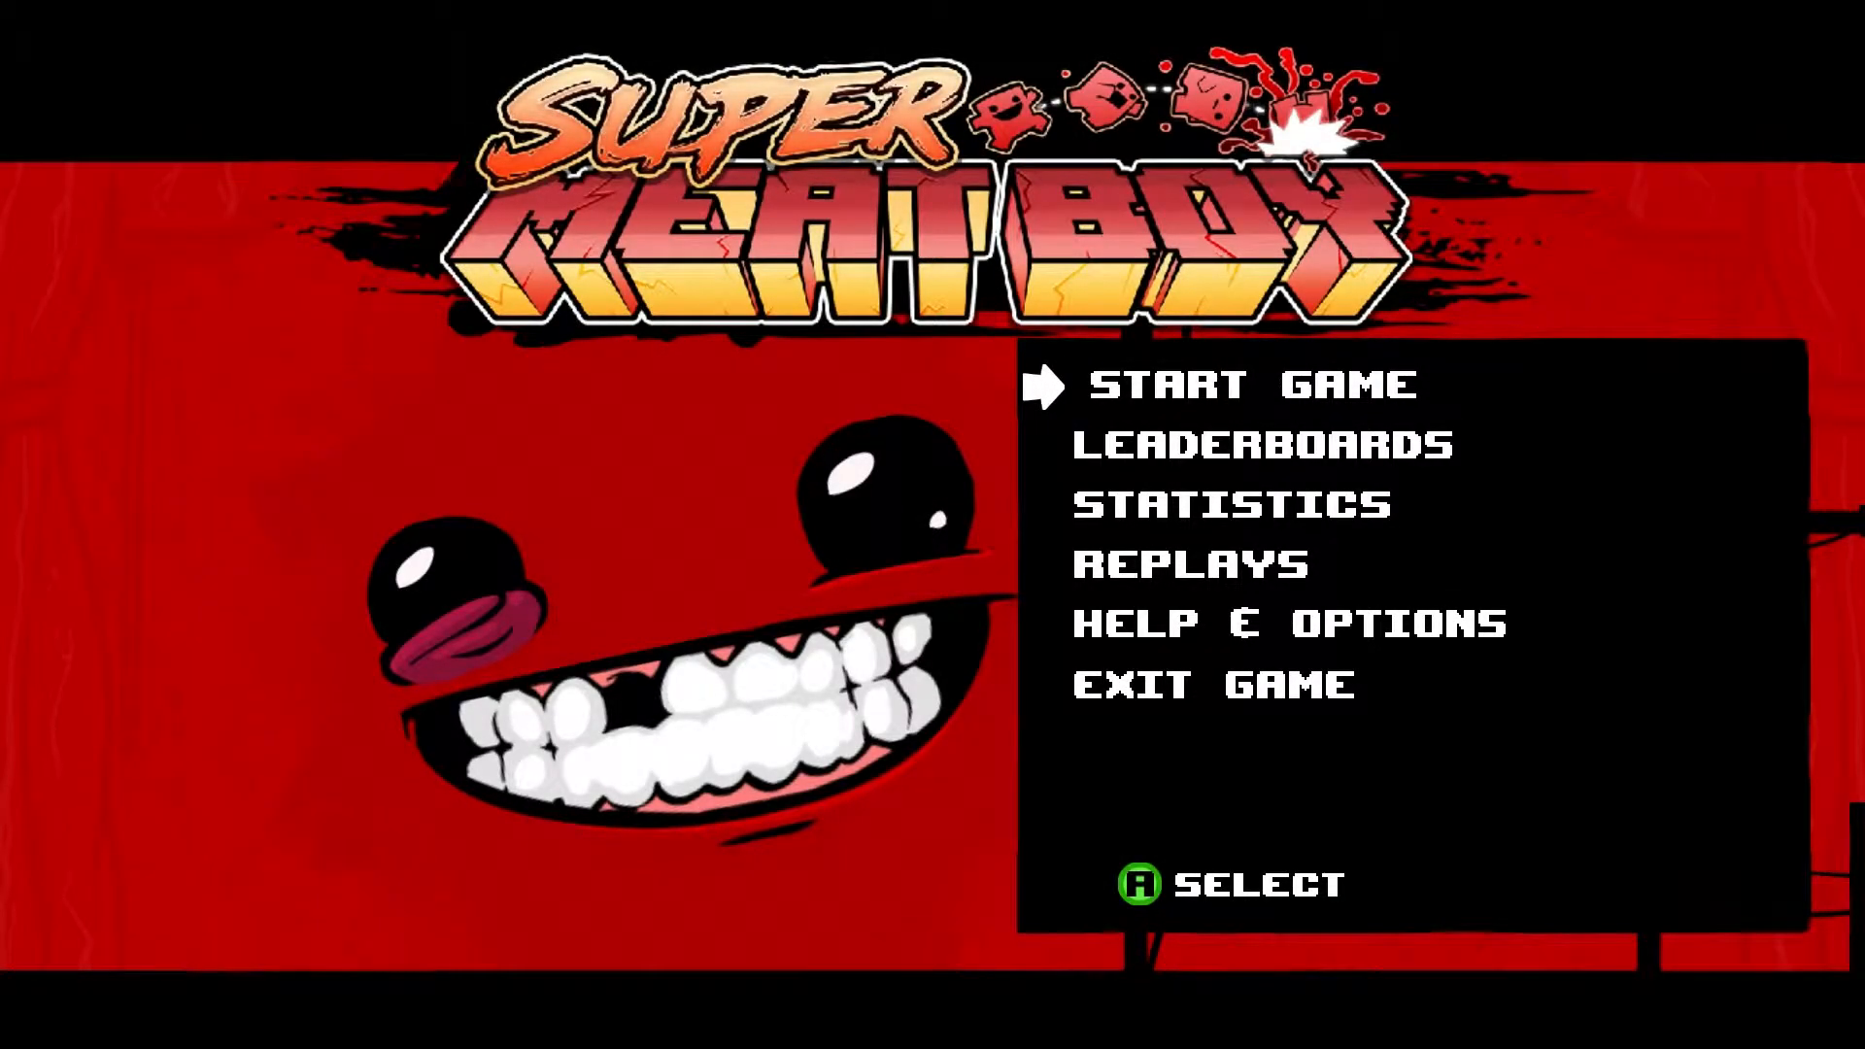
{"action": "left_click", "coordinate": [1249, 384]}
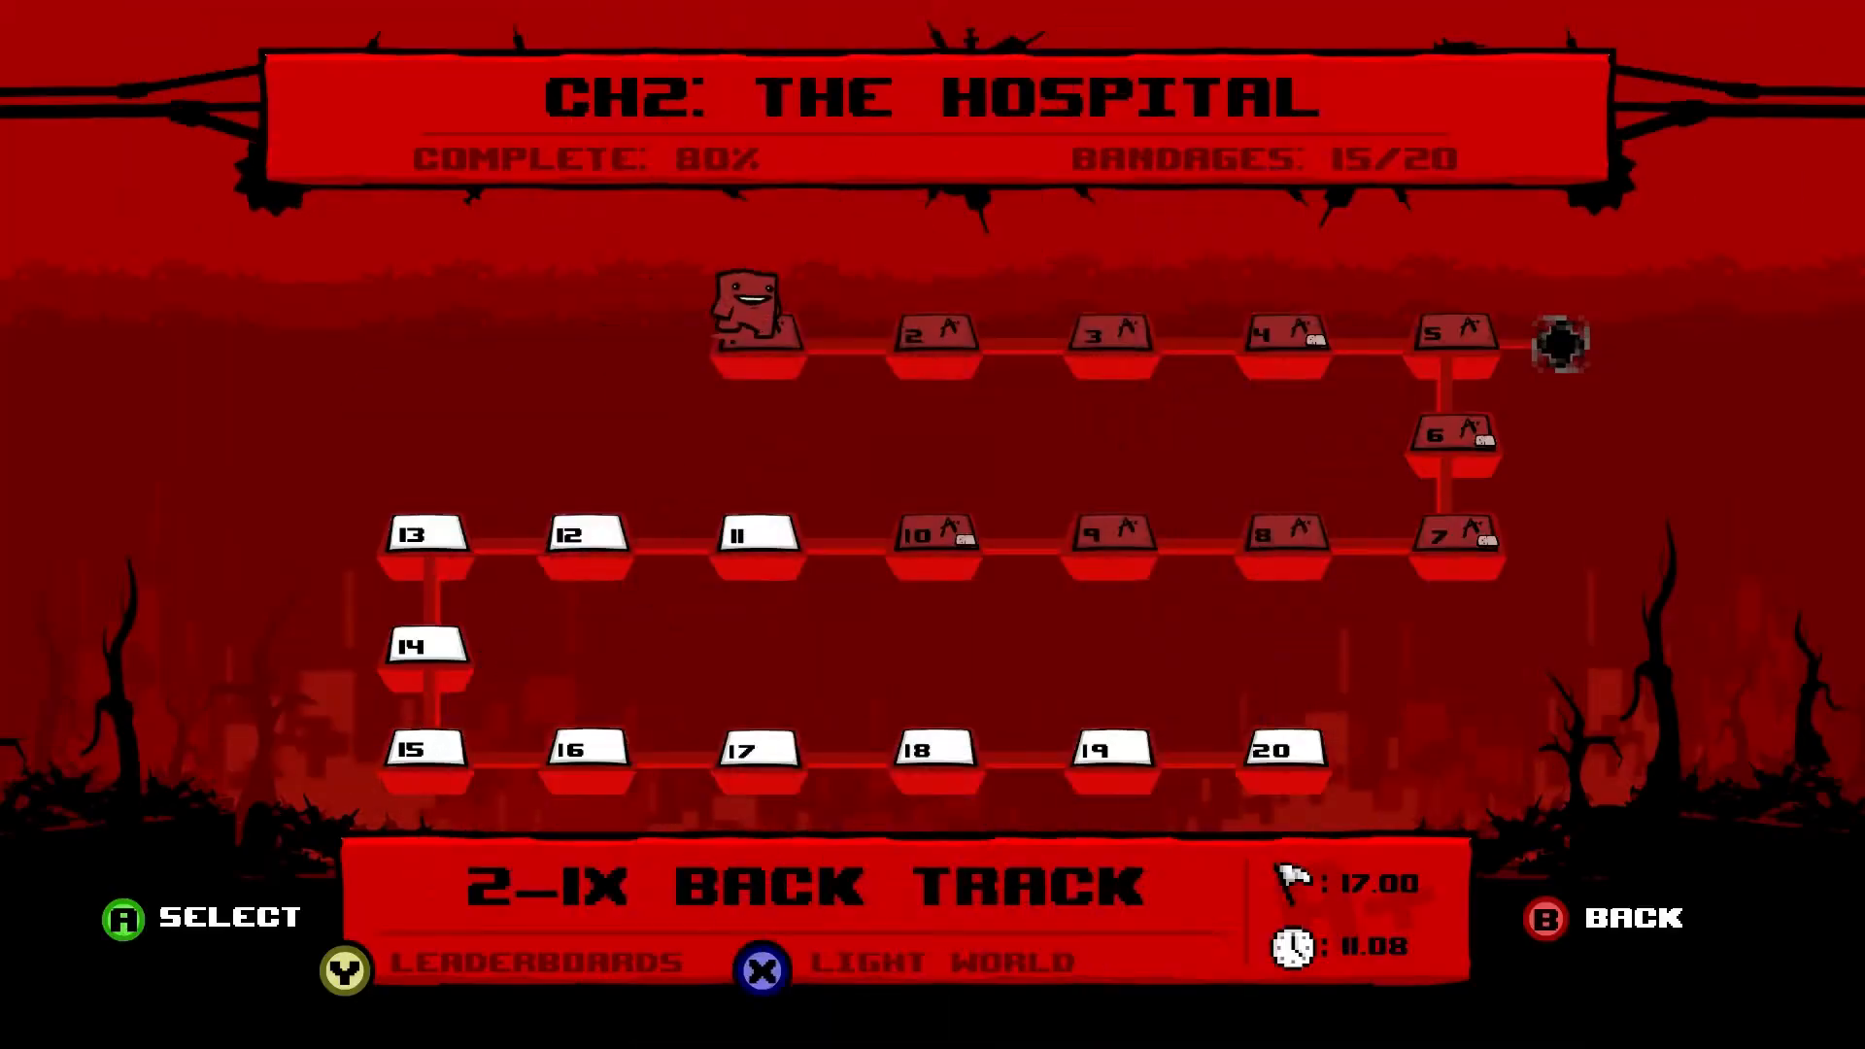
{"action": "key", "text": "right"}
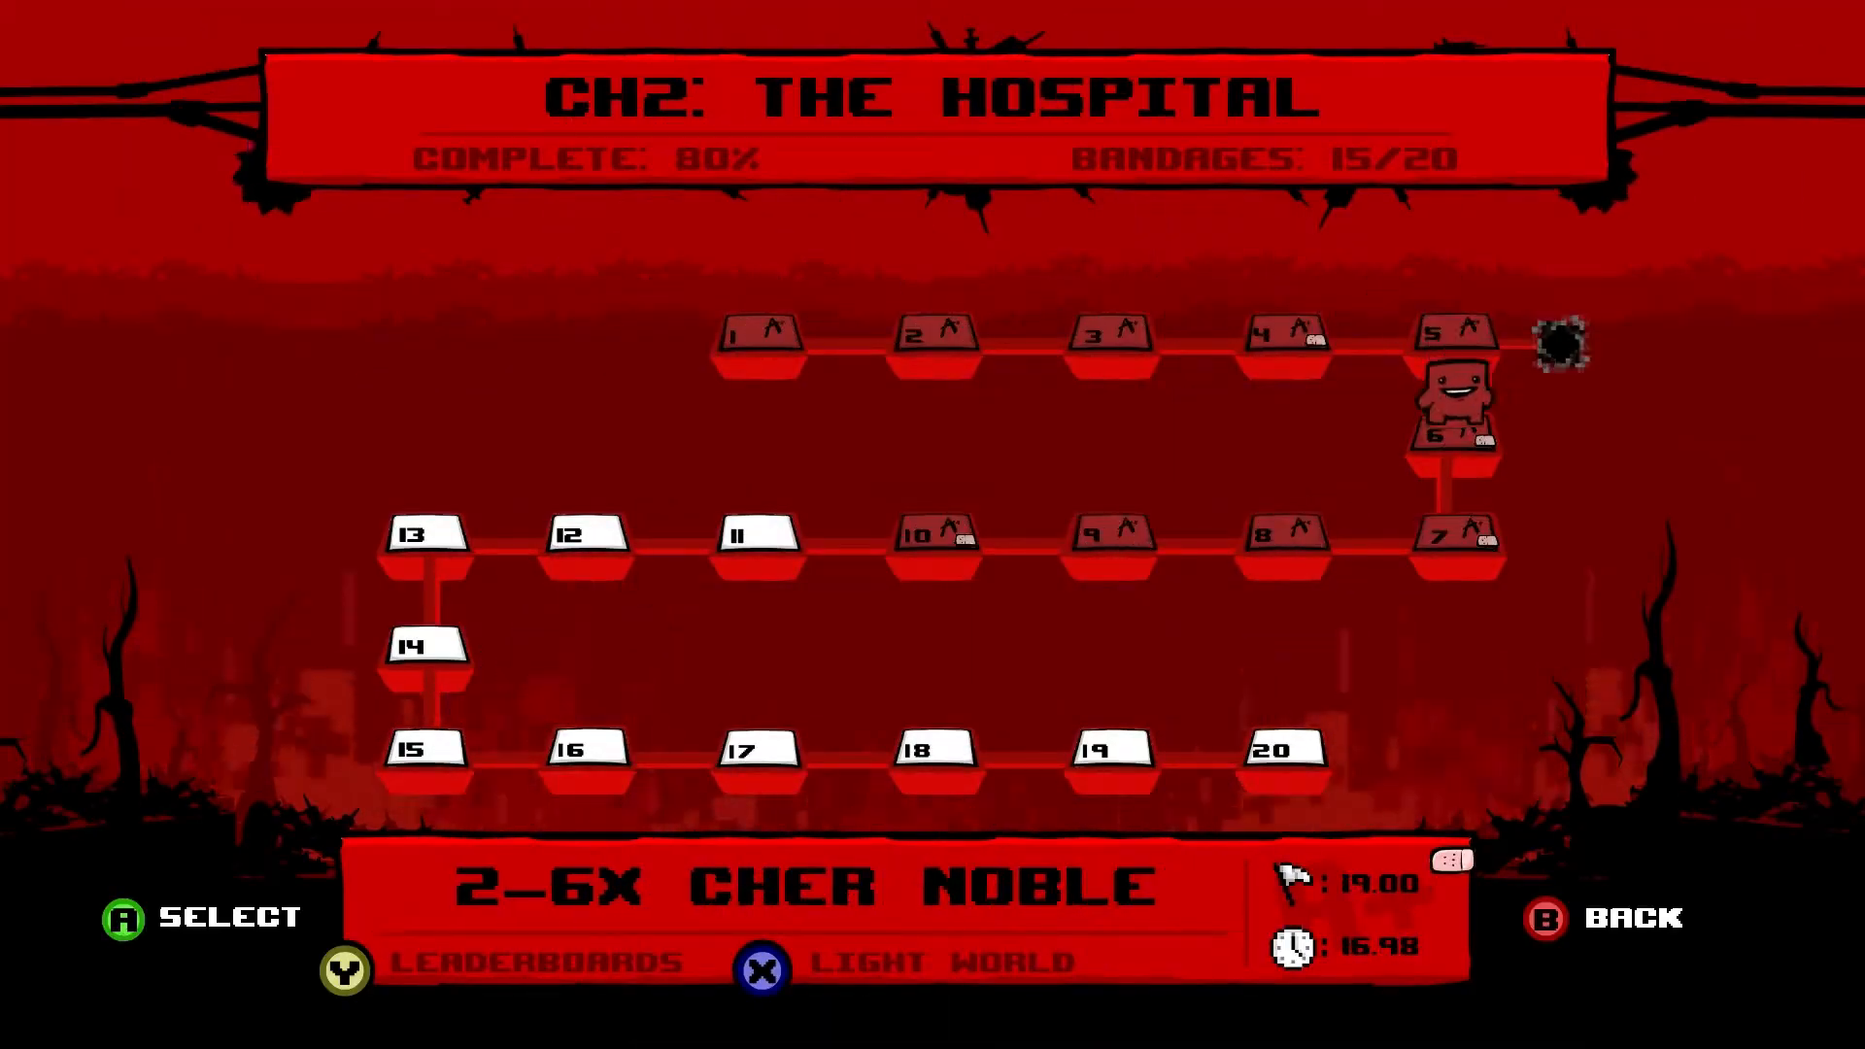